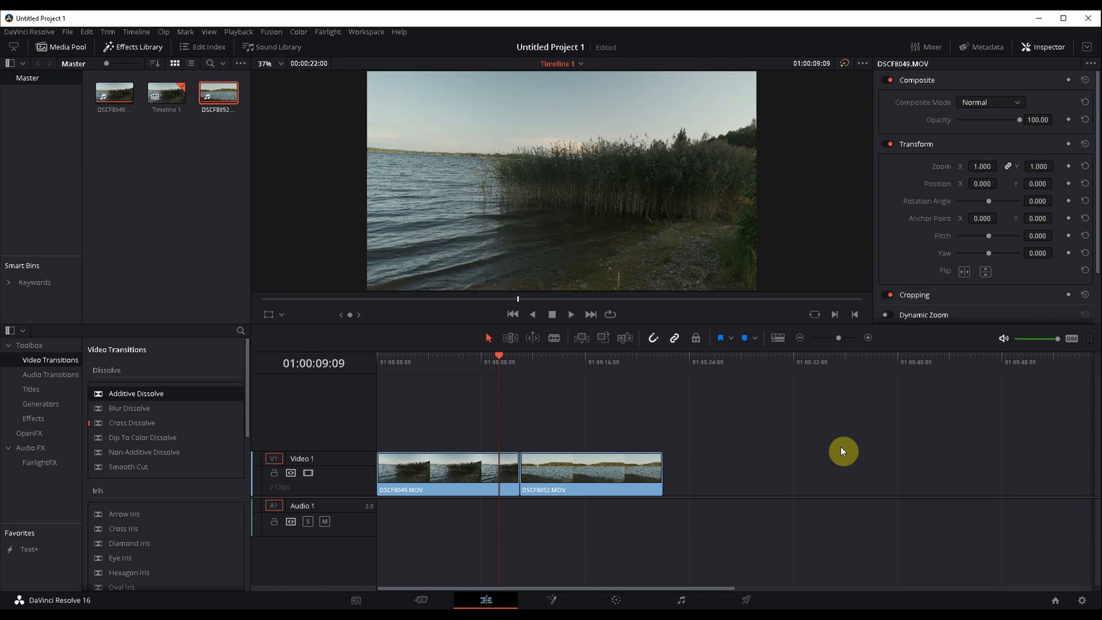
mouse_move(575, 426)
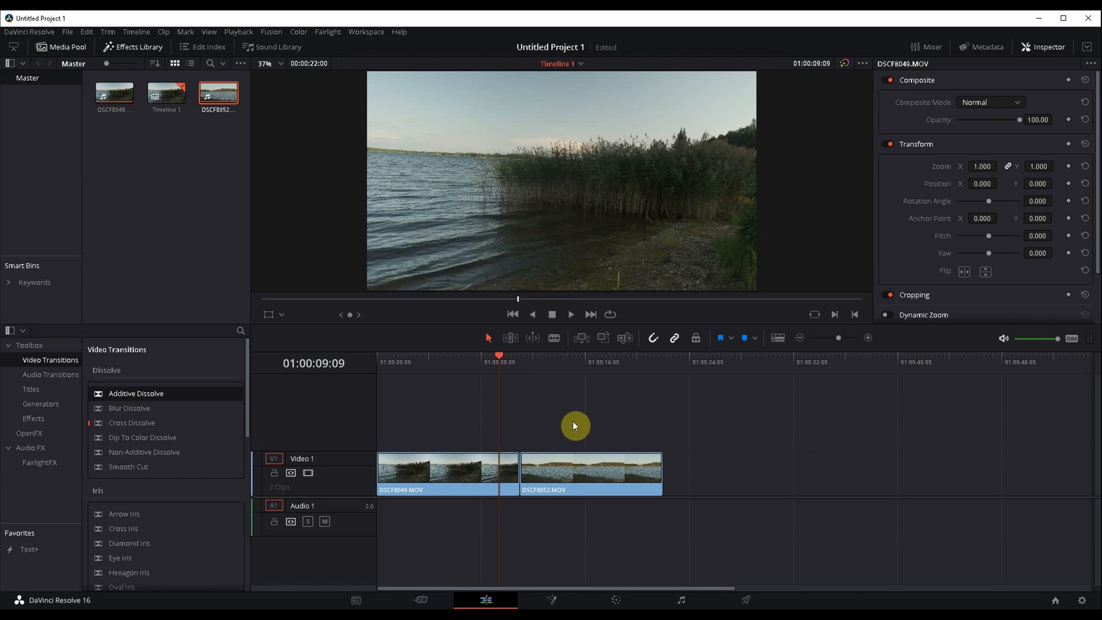
mouse_move(155, 392)
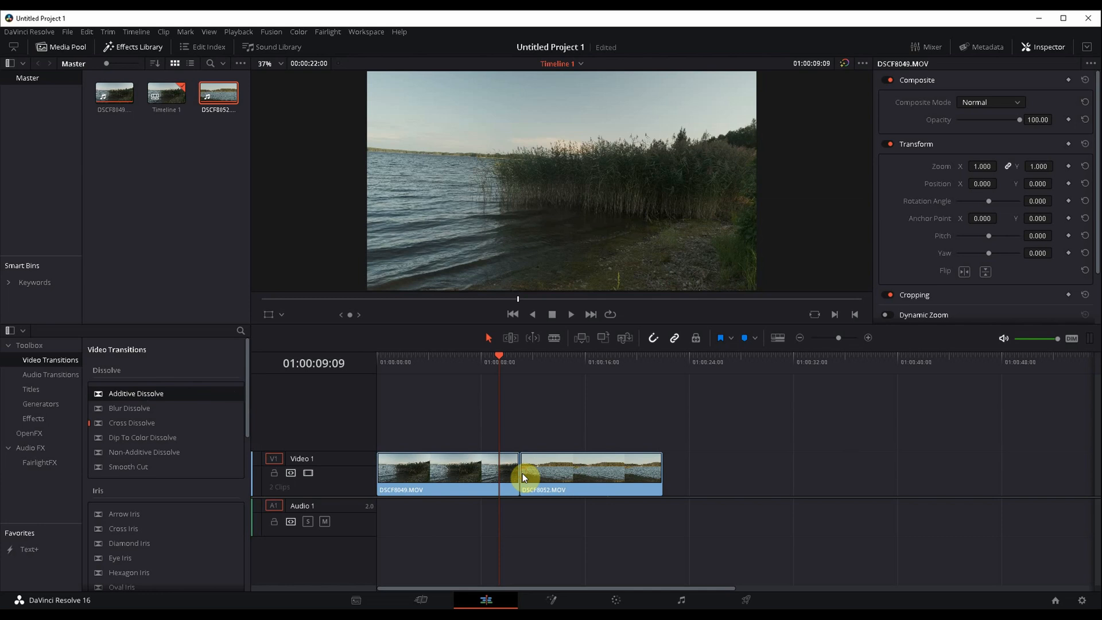
Select DSCF8052.MOV, shorten the first clip's end, and trim the second clip's start inward.
click(544, 476)
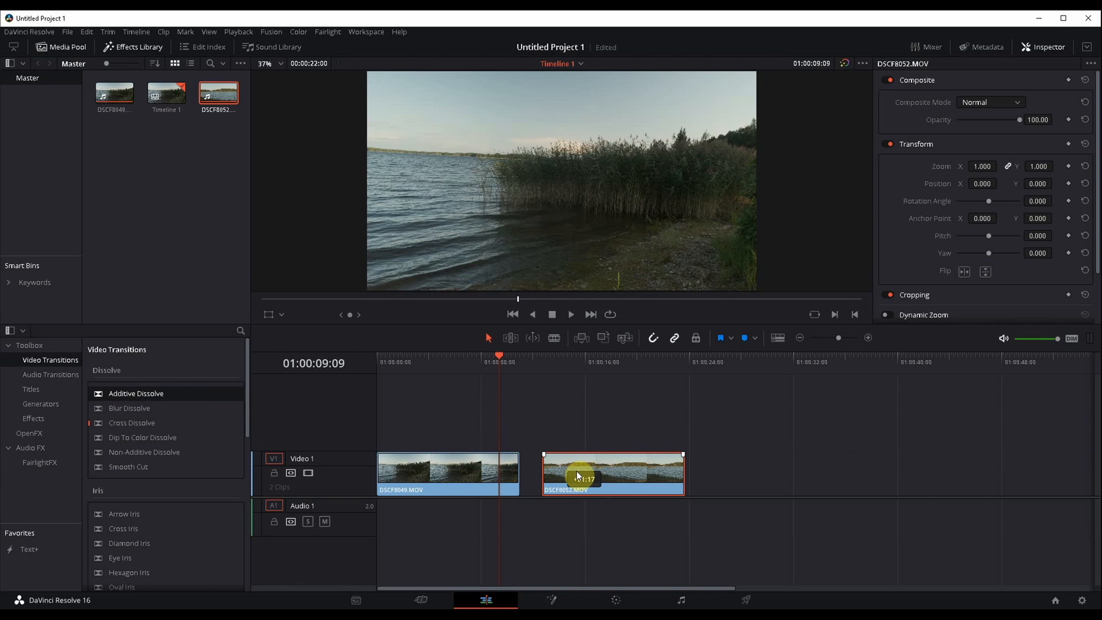
drag(611, 475, 516, 474)
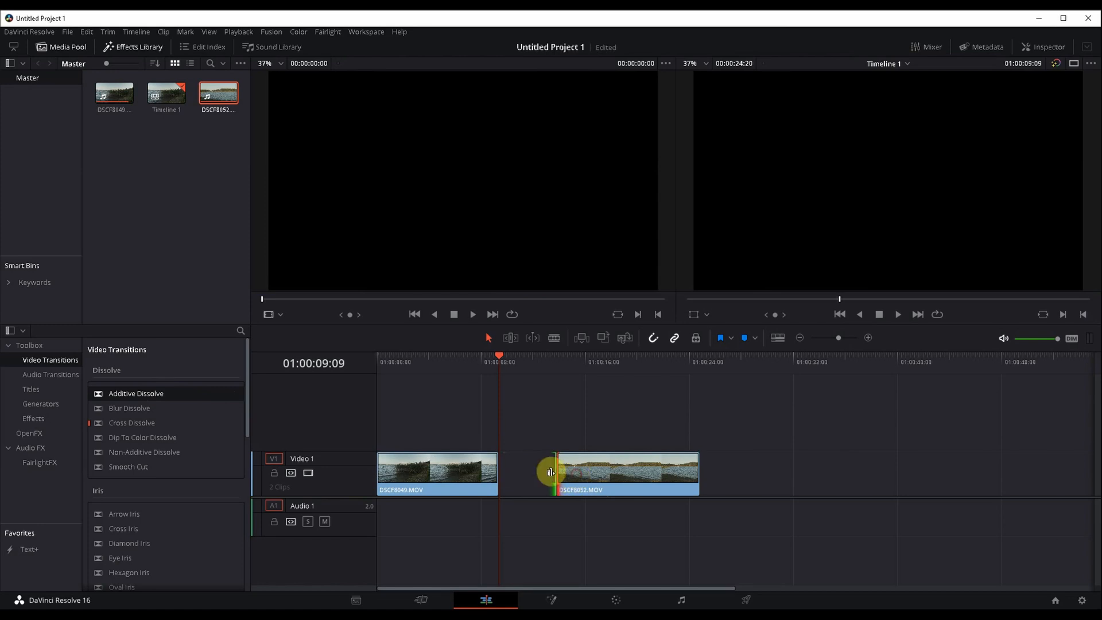
drag(548, 471, 577, 474)
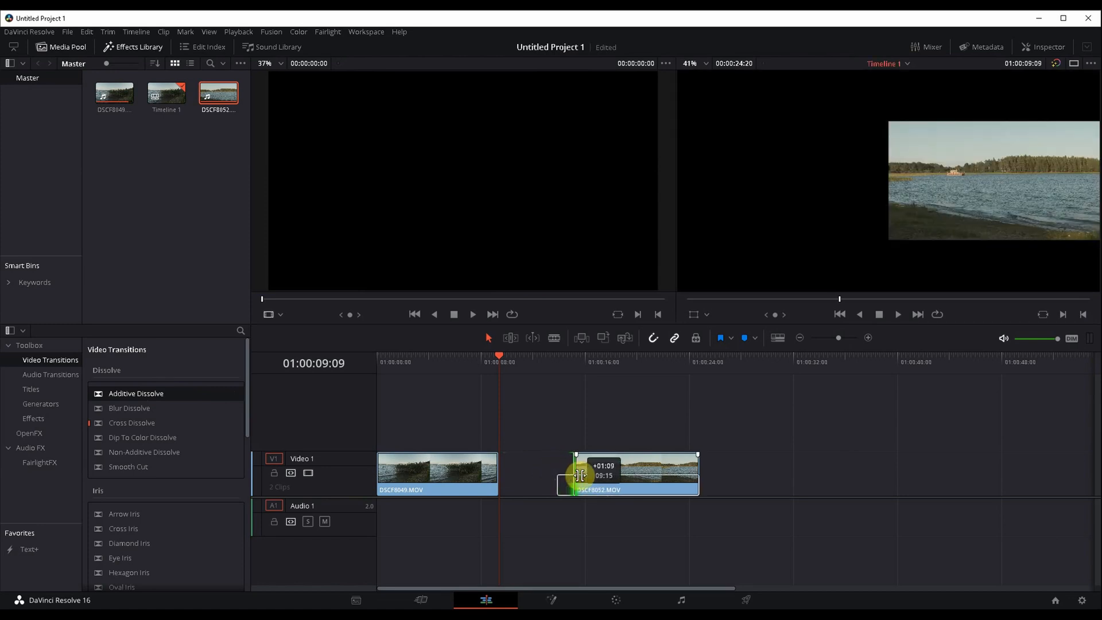